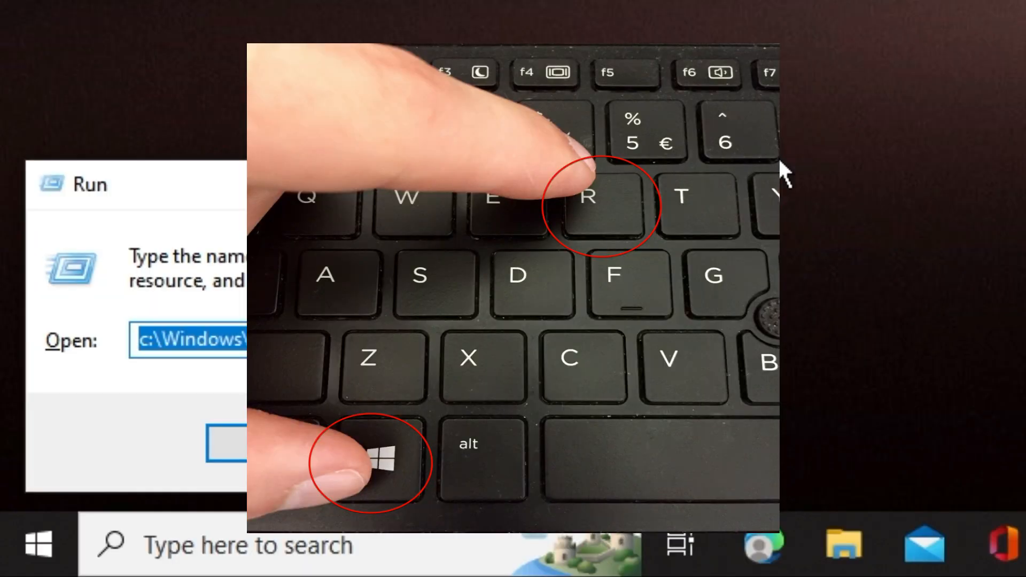
- Run 'shell:common startup' to open the all-users Startup folder in File Explorer
{"action": "type", "text": "shell"}
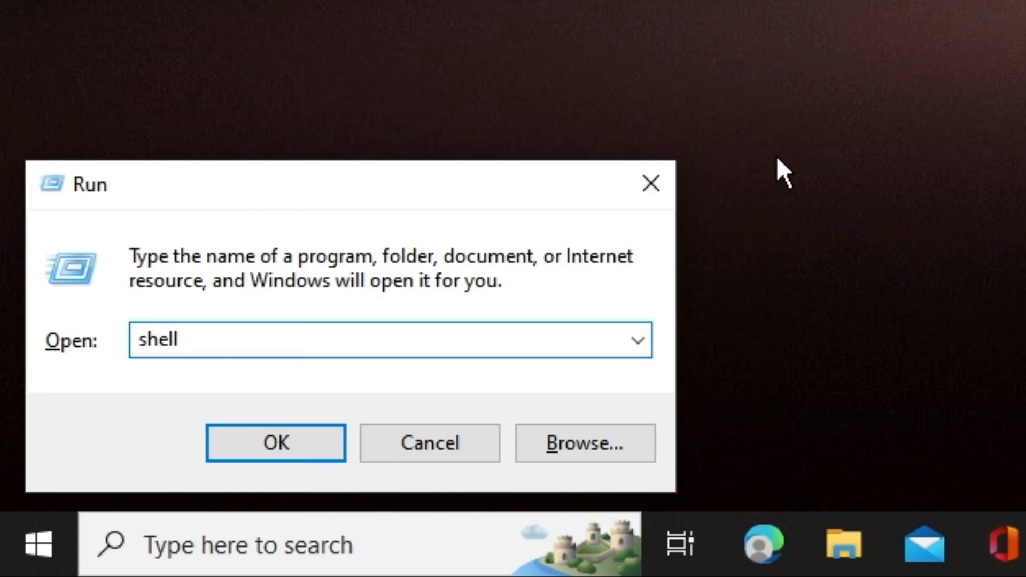
{"action": "type", "text": ":co"}
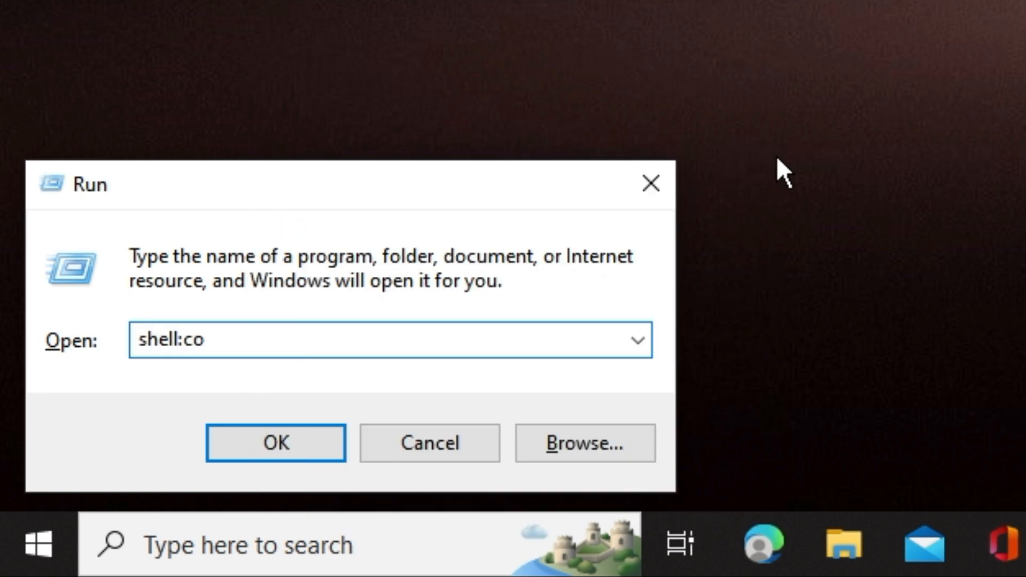
{"action": "type", "text": "mmon"}
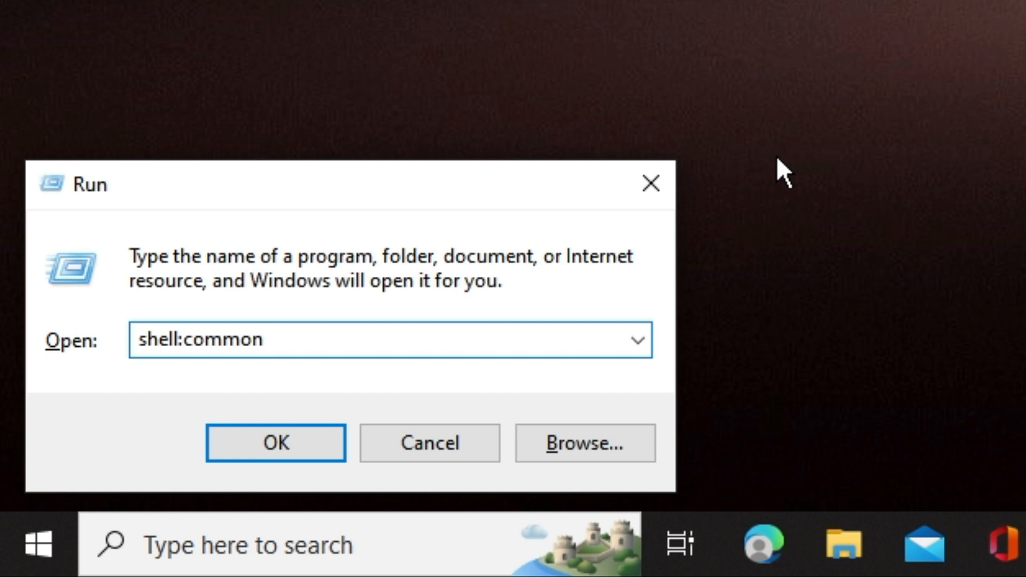
{"action": "type", "text": "startup"}
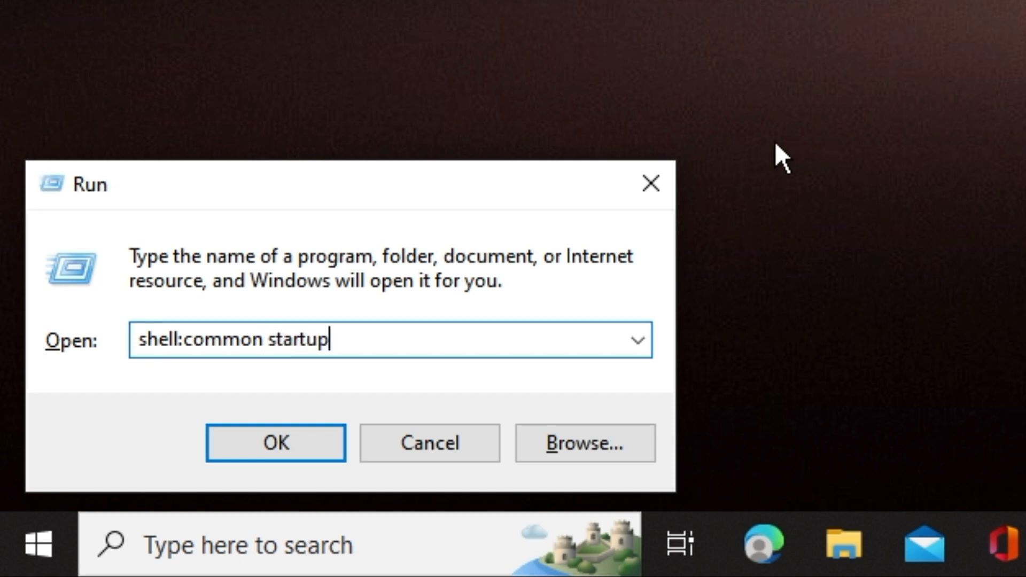
{"action": "left_click", "coordinate": [276, 443]}
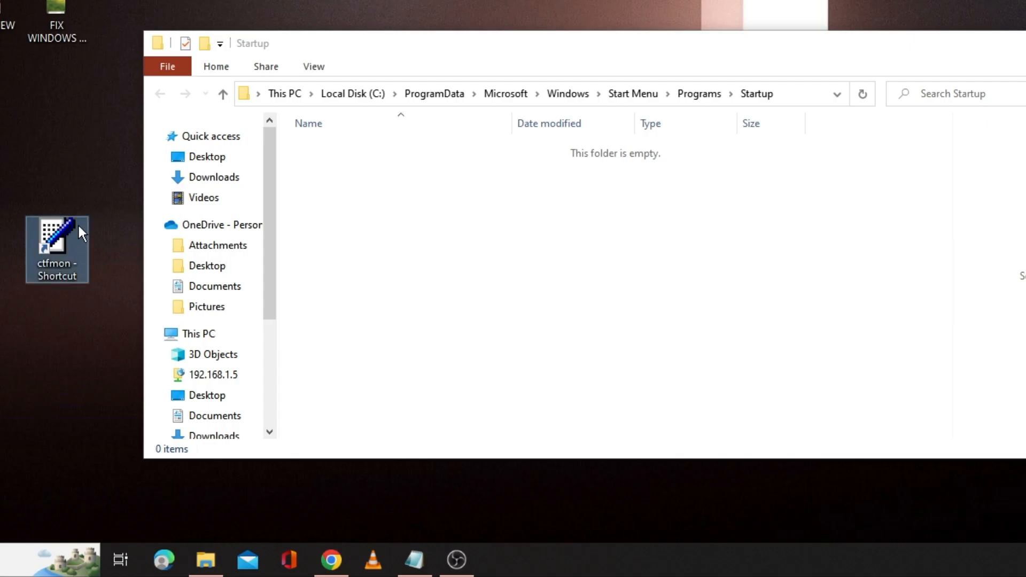
{"action": "mouse_move", "coordinate": [62, 265]}
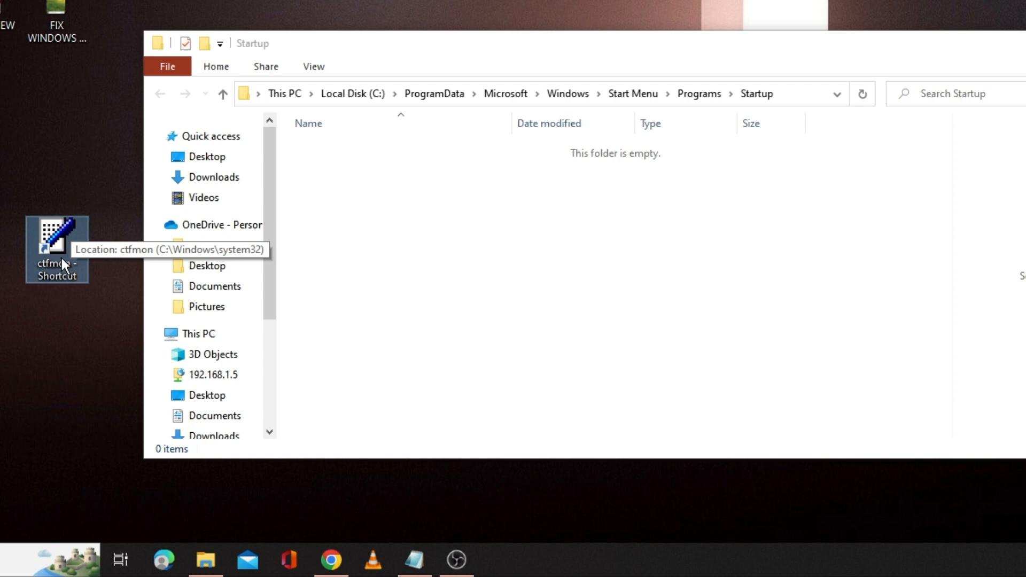
{"action": "mouse_move", "coordinate": [57, 252]}
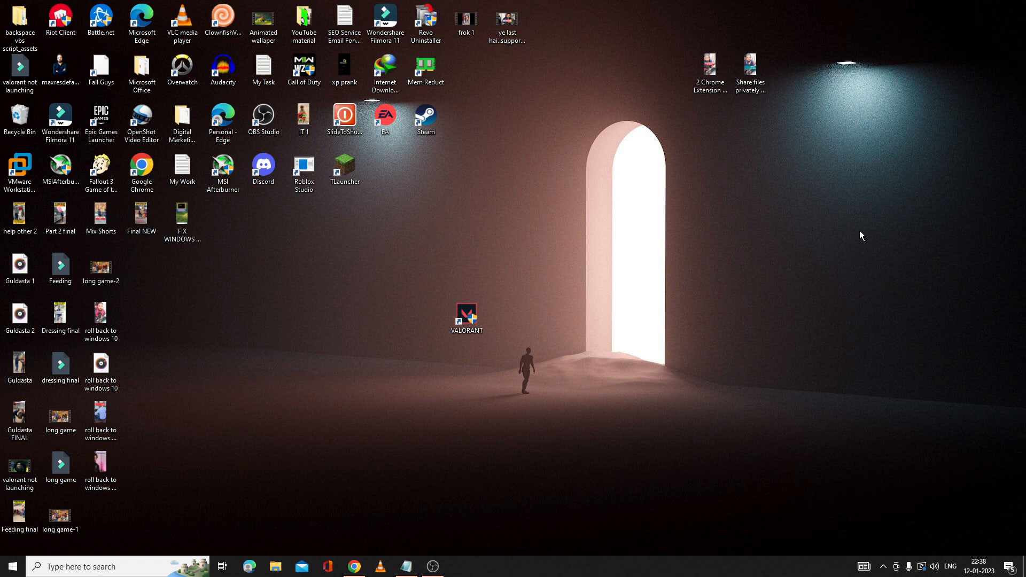
- Switch Control Panel to Small icons view and open Indexing Options
{"action": "left_click", "coordinate": [117, 566]}
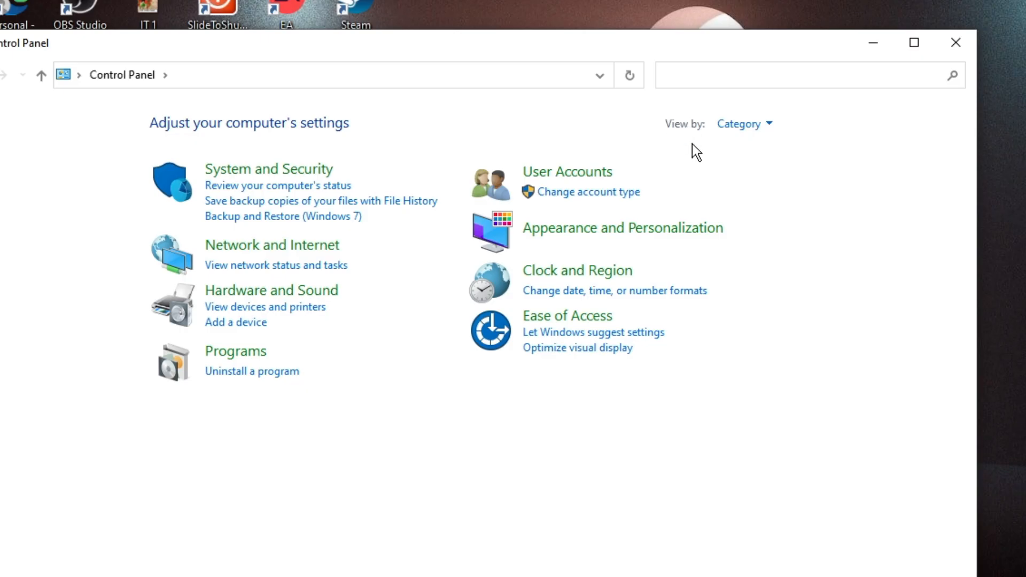
{"action": "left_click", "coordinate": [742, 123]}
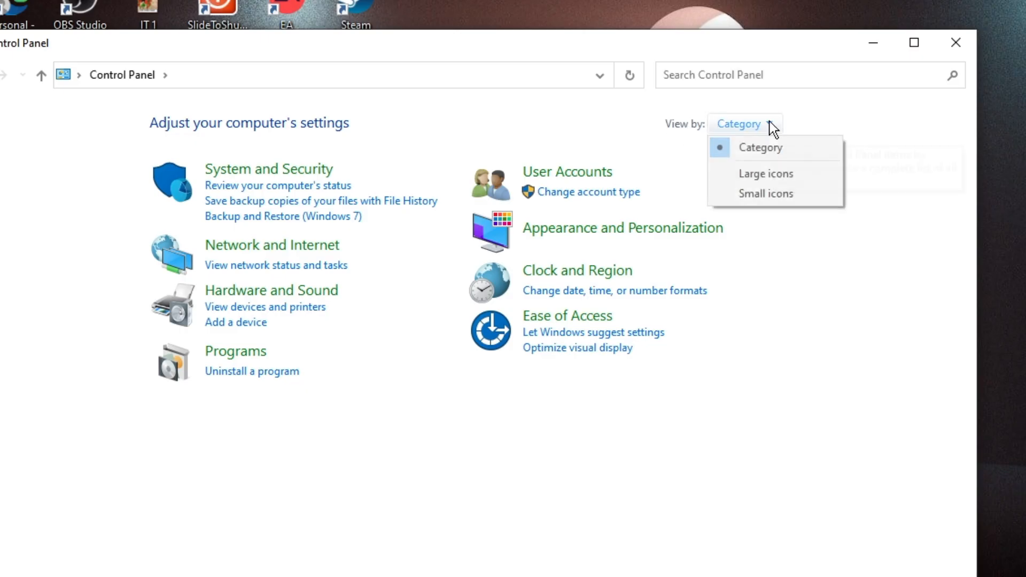
{"action": "mouse_move", "coordinate": [766, 194]}
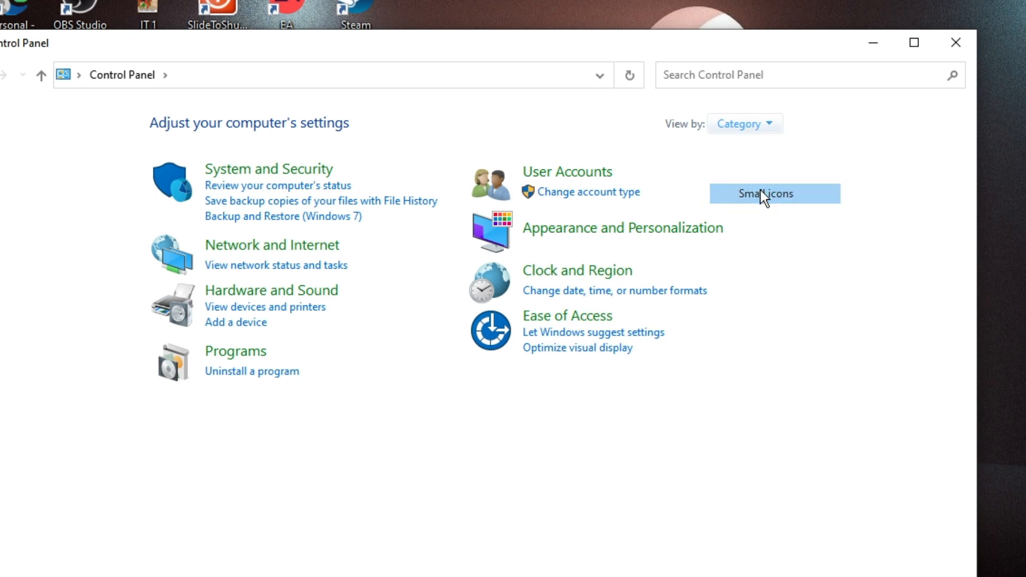
{"action": "left_click", "coordinate": [765, 193]}
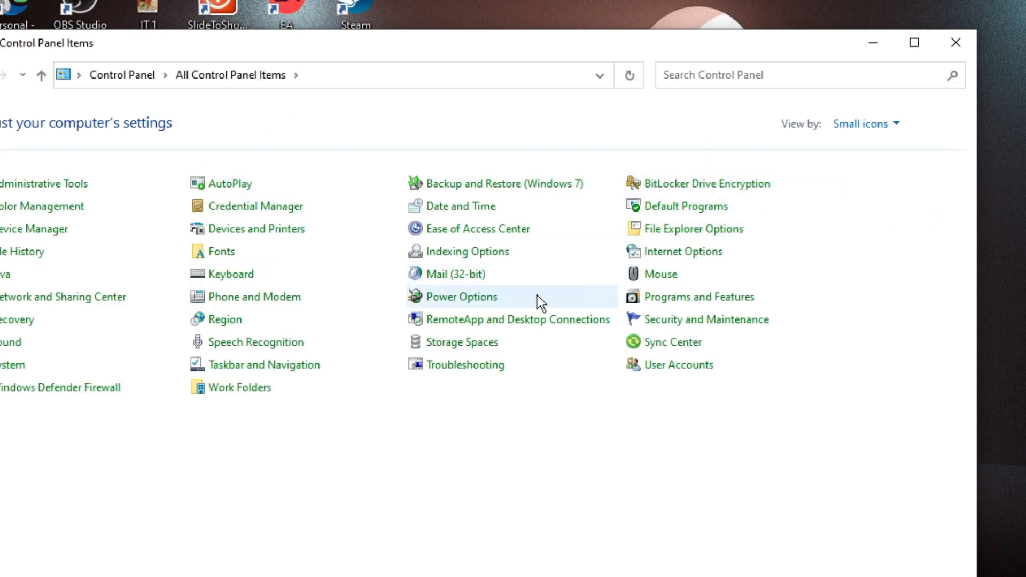
{"action": "mouse_move", "coordinate": [468, 251]}
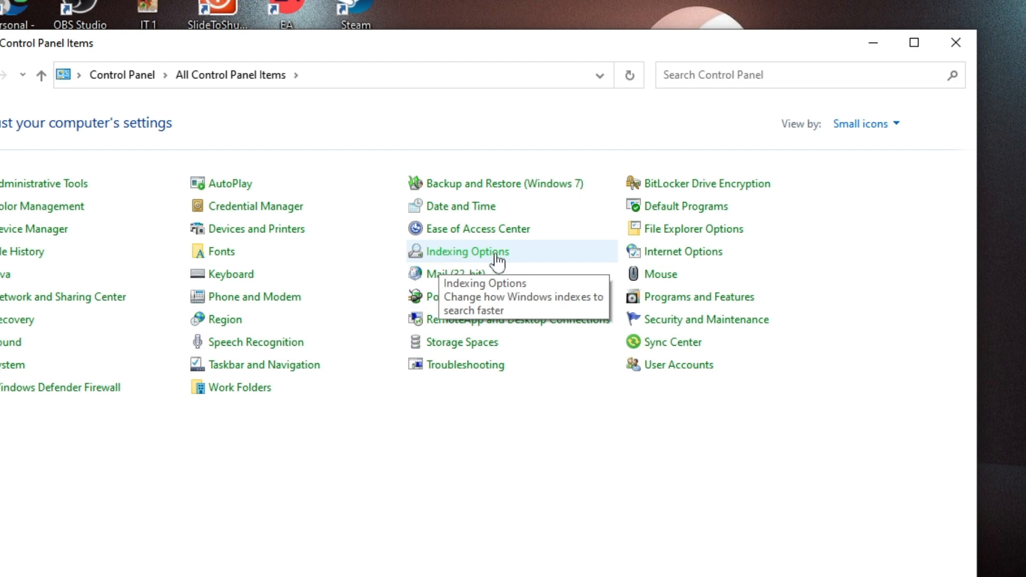
{"action": "left_click", "coordinate": [467, 251]}
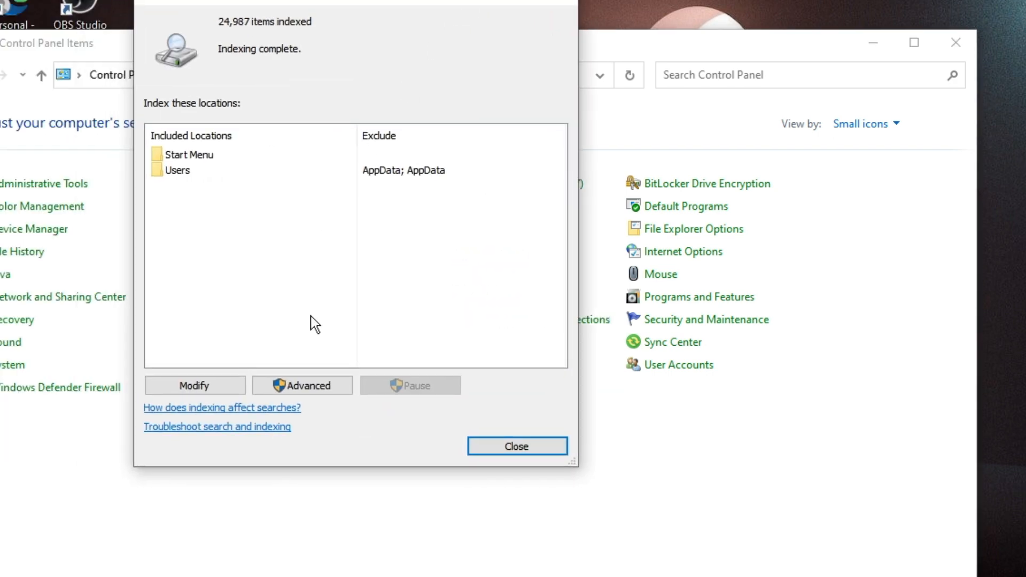
- Rebuild the search index from the Advanced indexing settings and confirm
{"action": "left_click", "coordinate": [302, 384]}
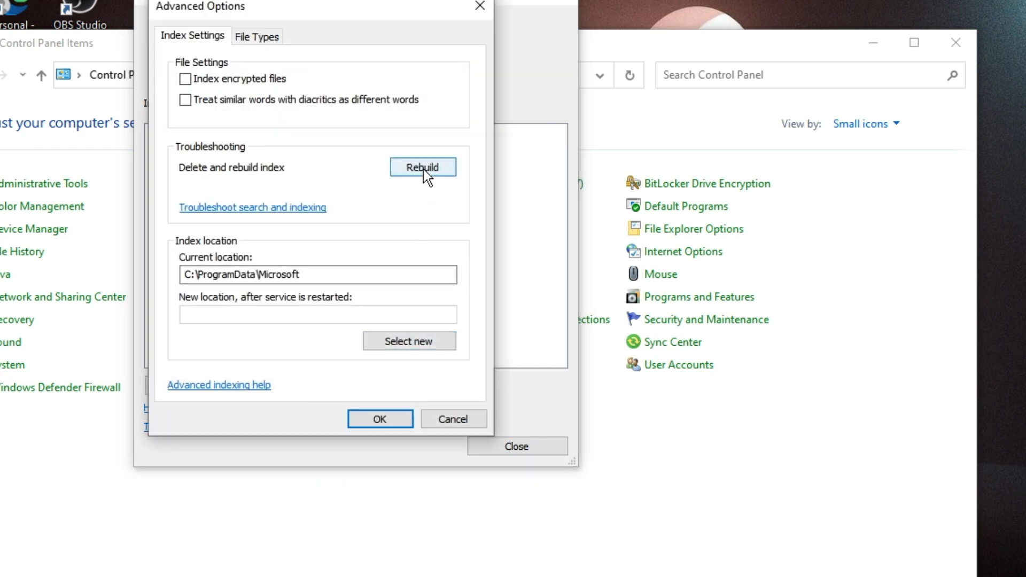
{"action": "left_click", "coordinate": [423, 167]}
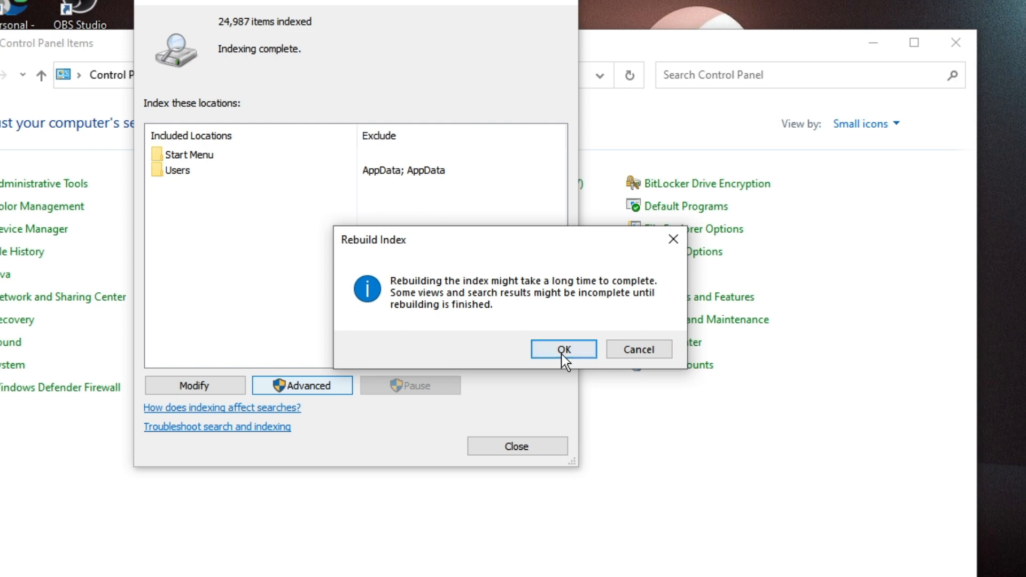
{"action": "left_click", "coordinate": [562, 349]}
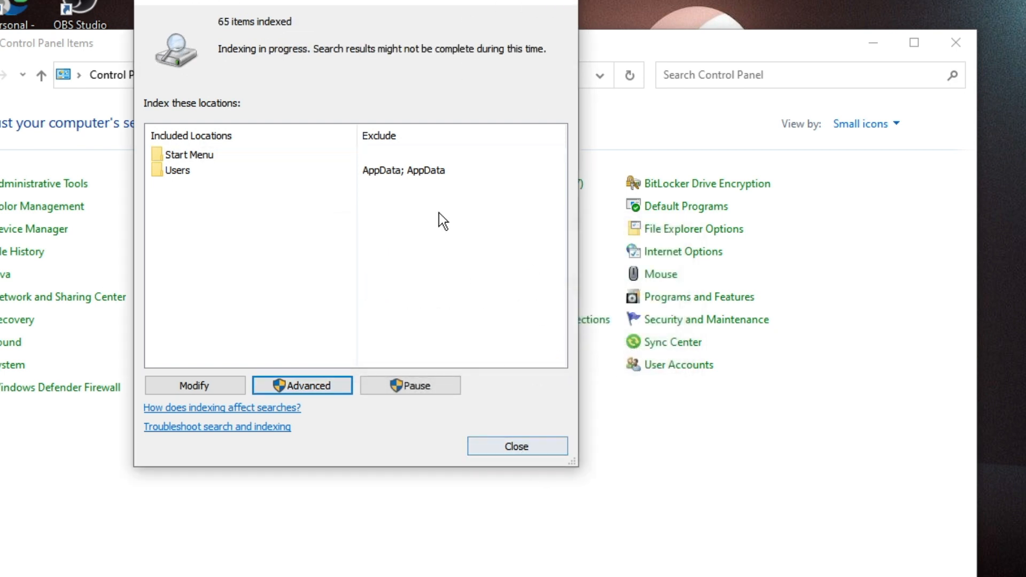
{"action": "mouse_move", "coordinate": [272, 68]}
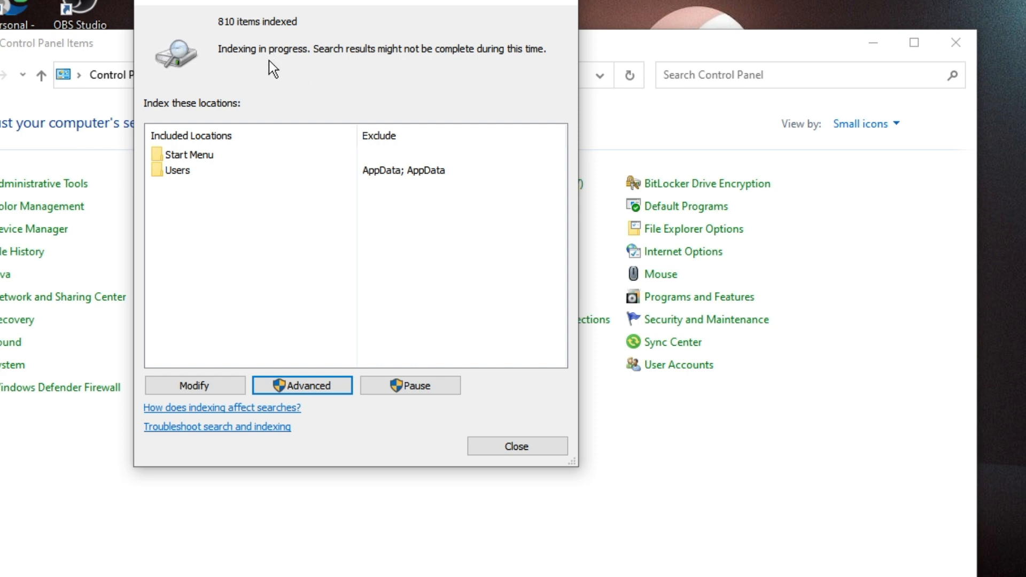
{"action": "mouse_move", "coordinate": [376, 79]}
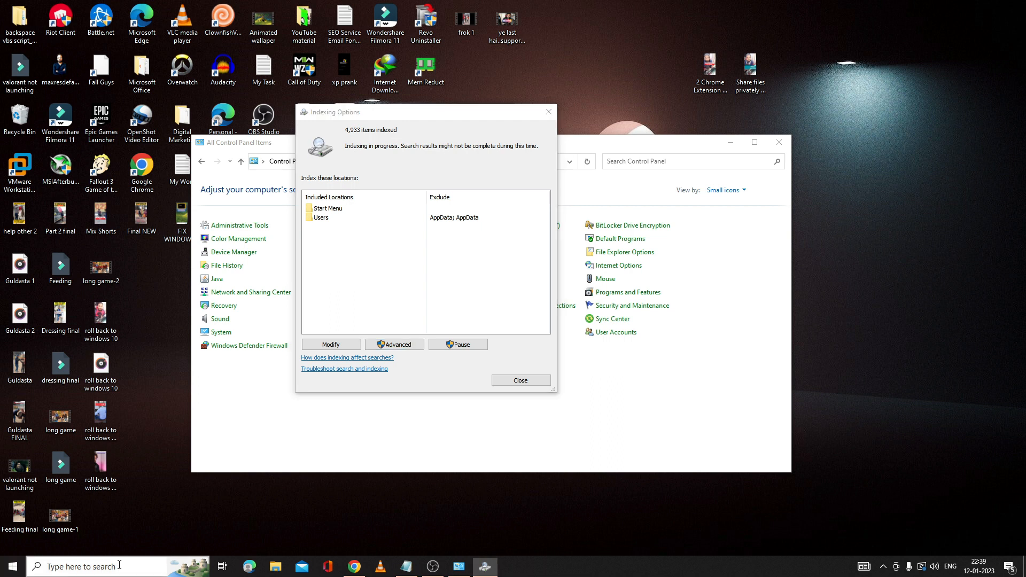
- Search 'update' to reach Windows Update in Settings
{"action": "type", "text": "update"}
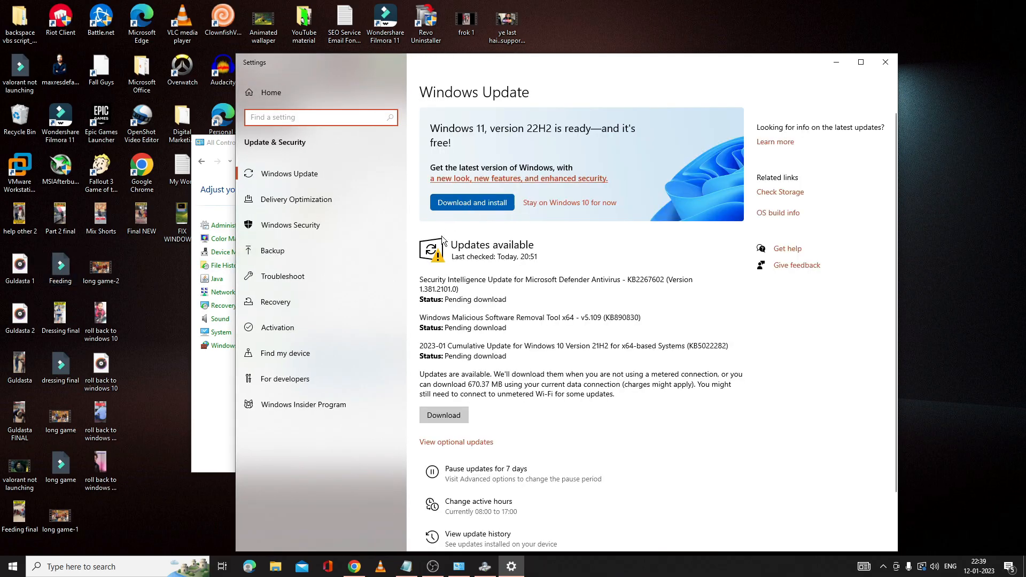
{"action": "mouse_move", "coordinate": [485, 216]}
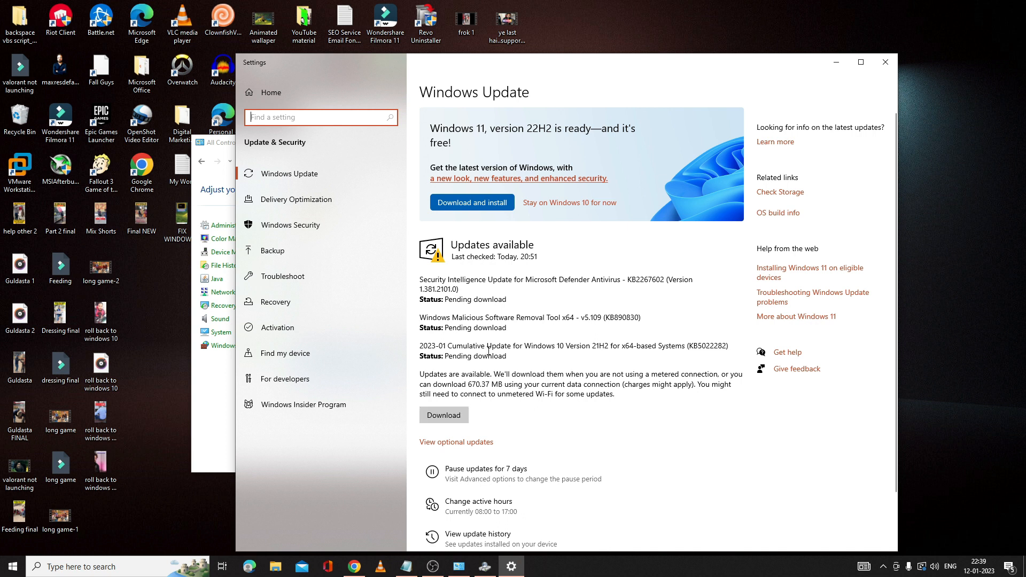
{"action": "mouse_move", "coordinate": [501, 296]}
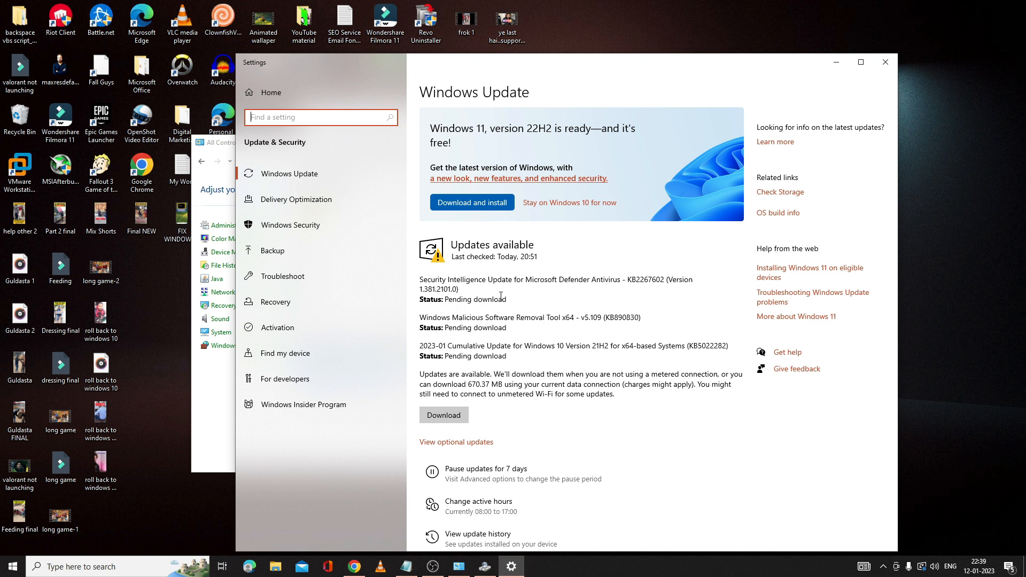
{"action": "mouse_move", "coordinate": [597, 224]}
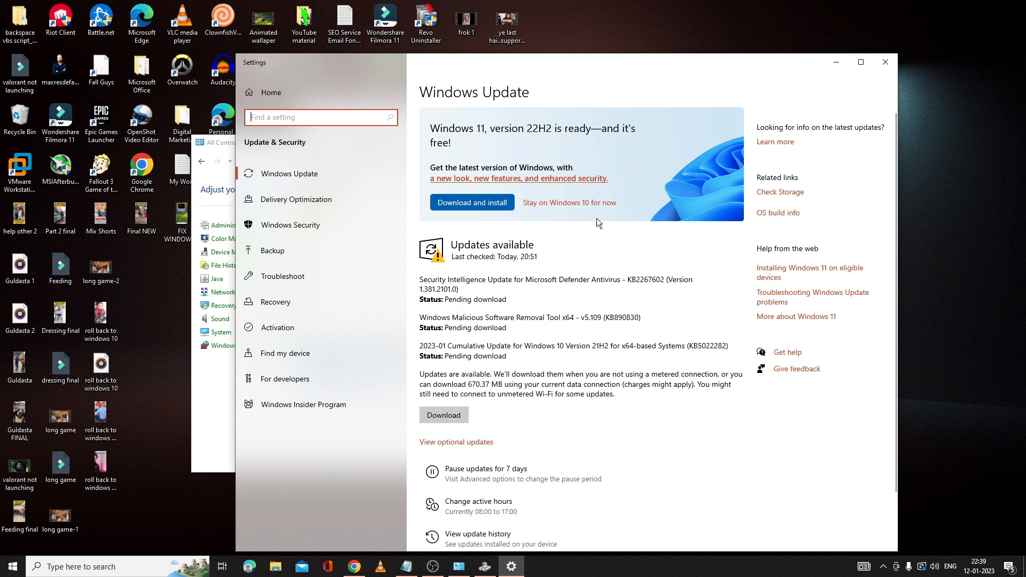
{"action": "mouse_move", "coordinate": [548, 199]}
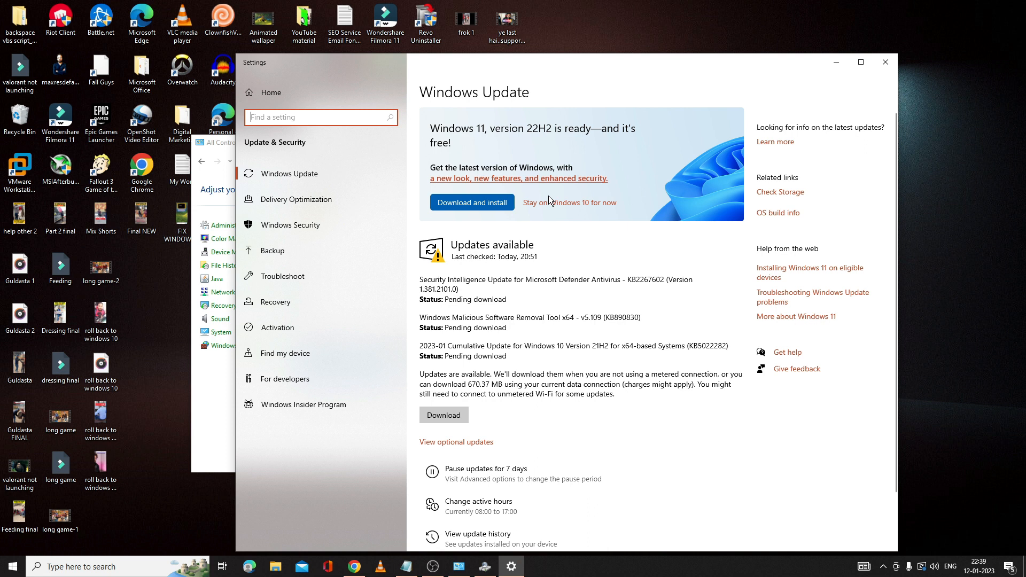